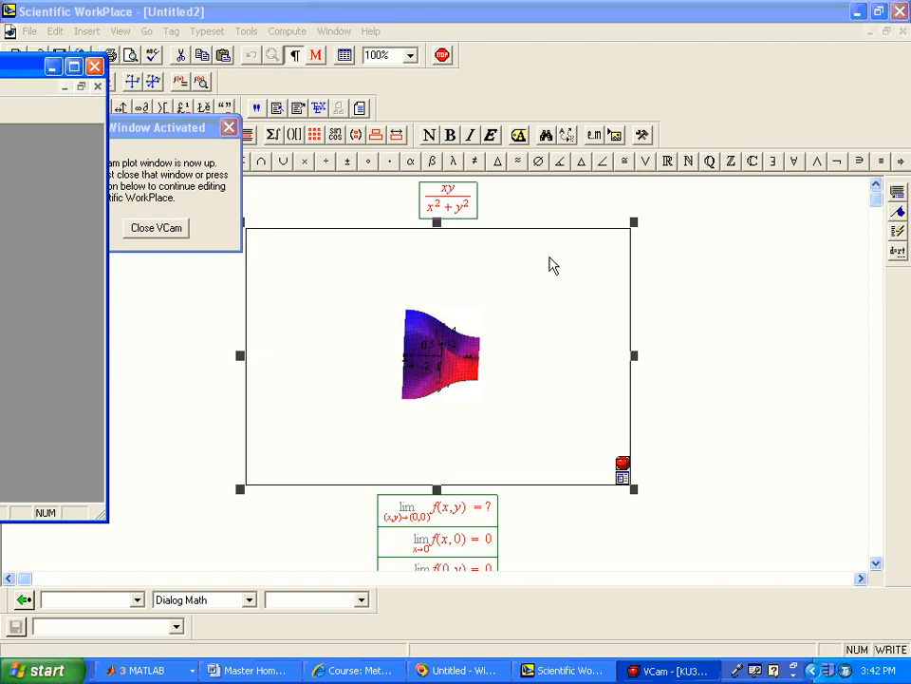
mouse_move(505, 346)
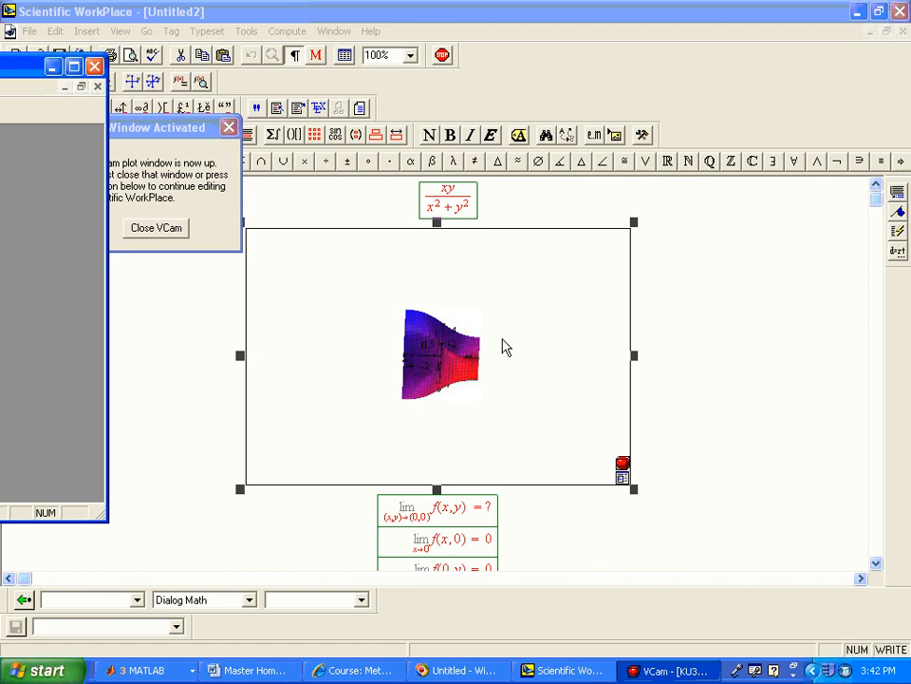
mouse_move(505, 370)
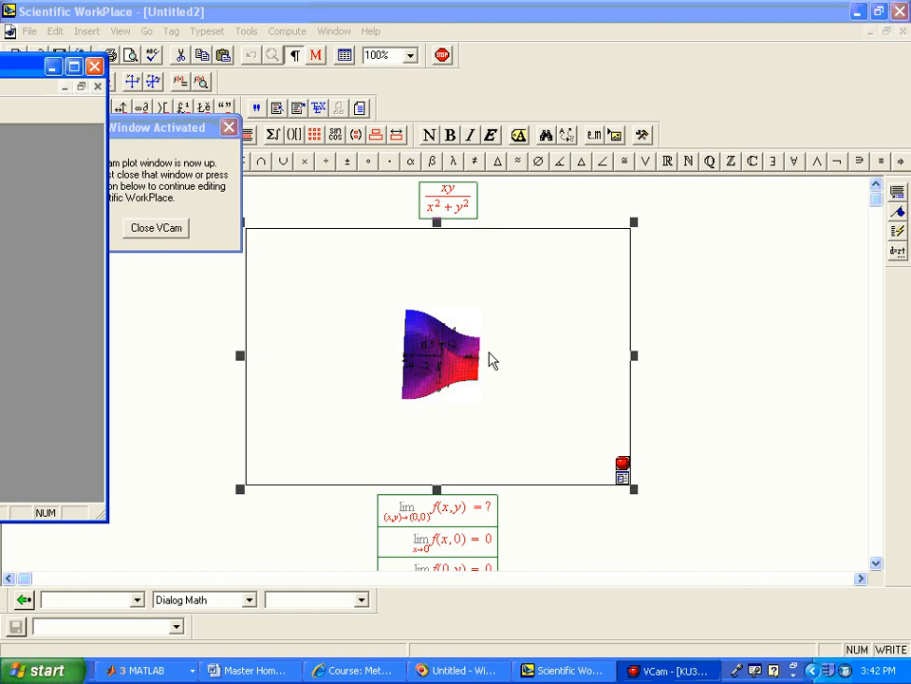
mouse_move(452, 346)
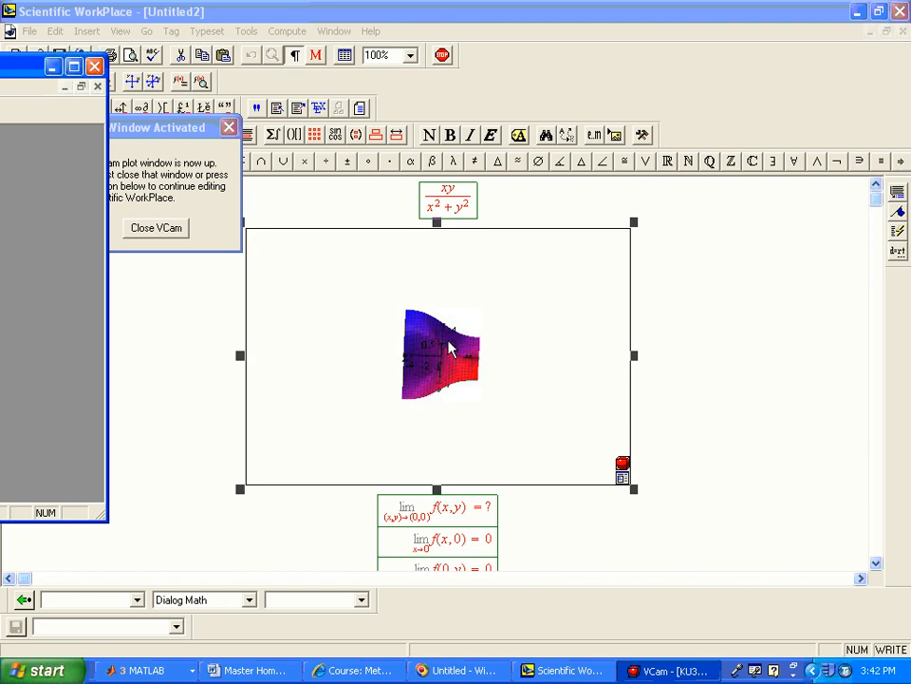
mouse_move(486, 330)
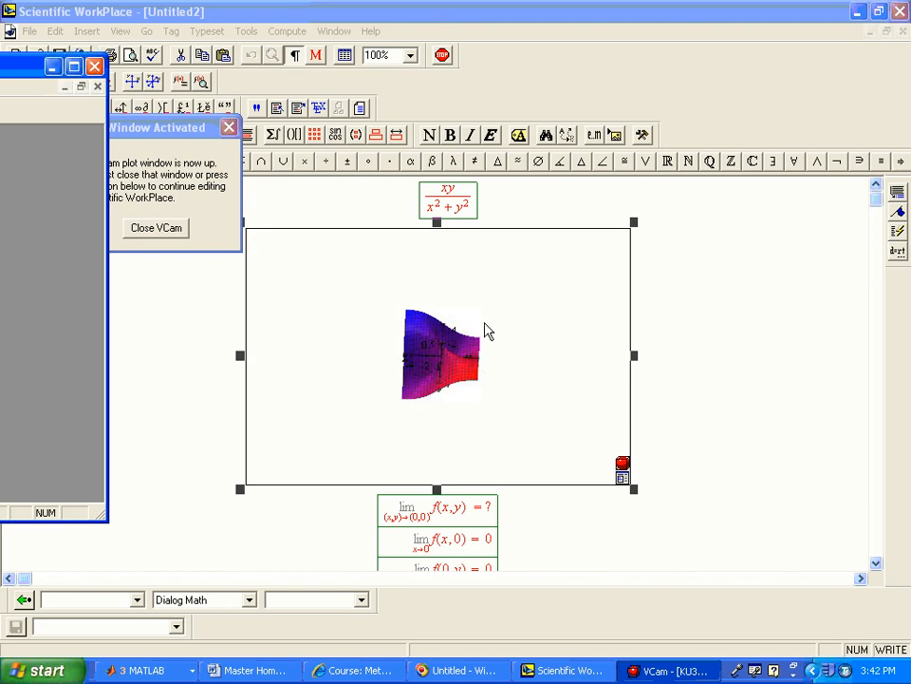
mouse_move(480, 211)
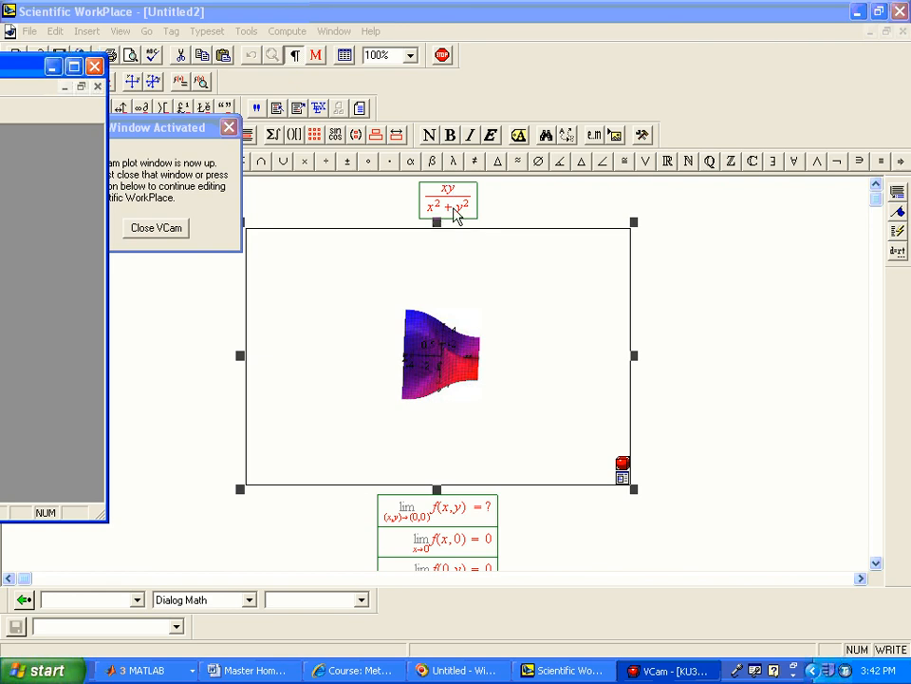
mouse_move(467, 217)
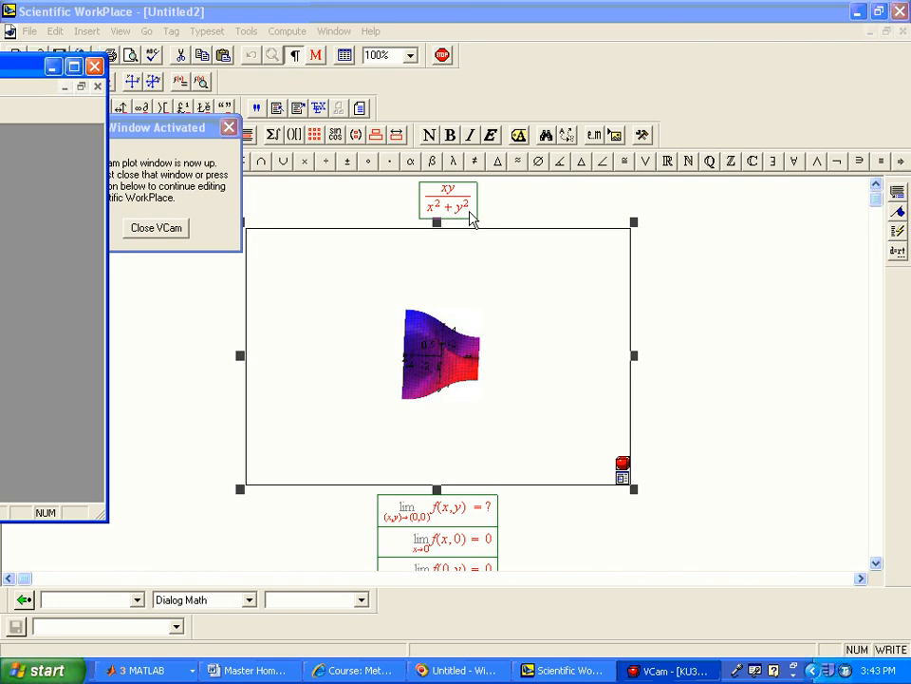
mouse_move(467, 231)
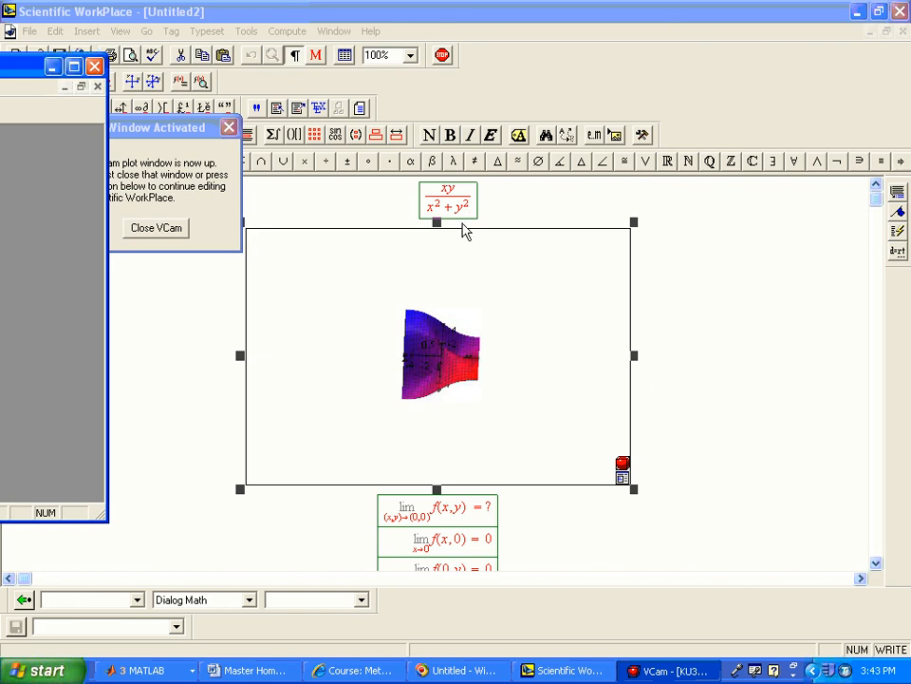
mouse_move(444, 197)
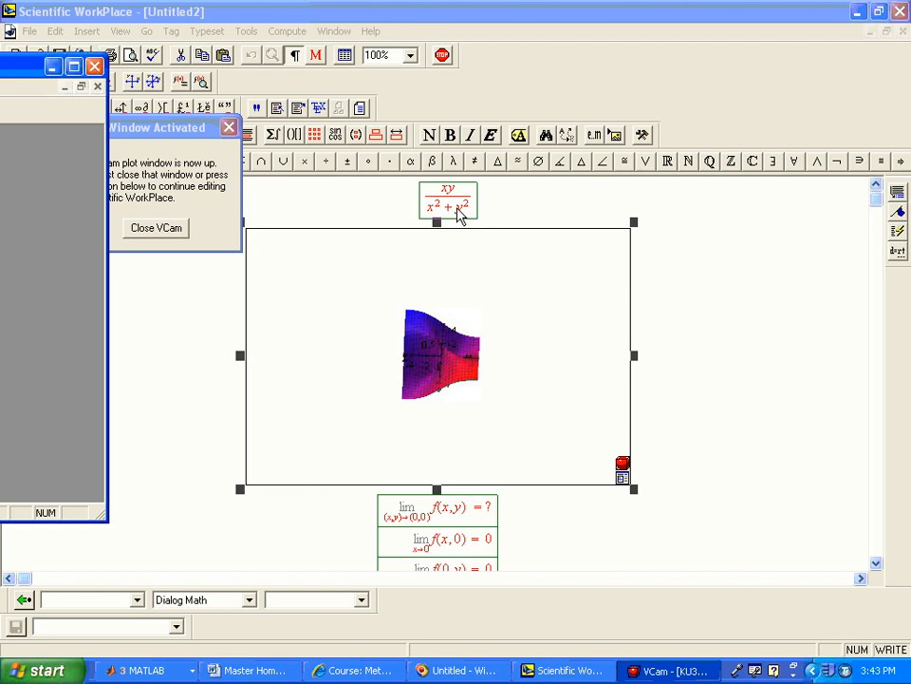
mouse_move(463, 220)
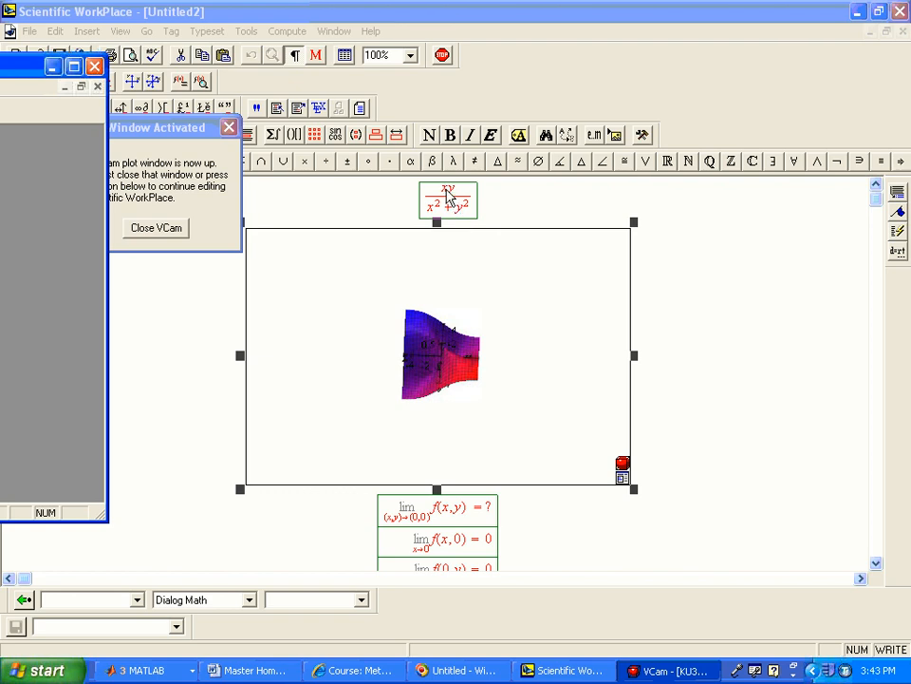
mouse_move(475, 216)
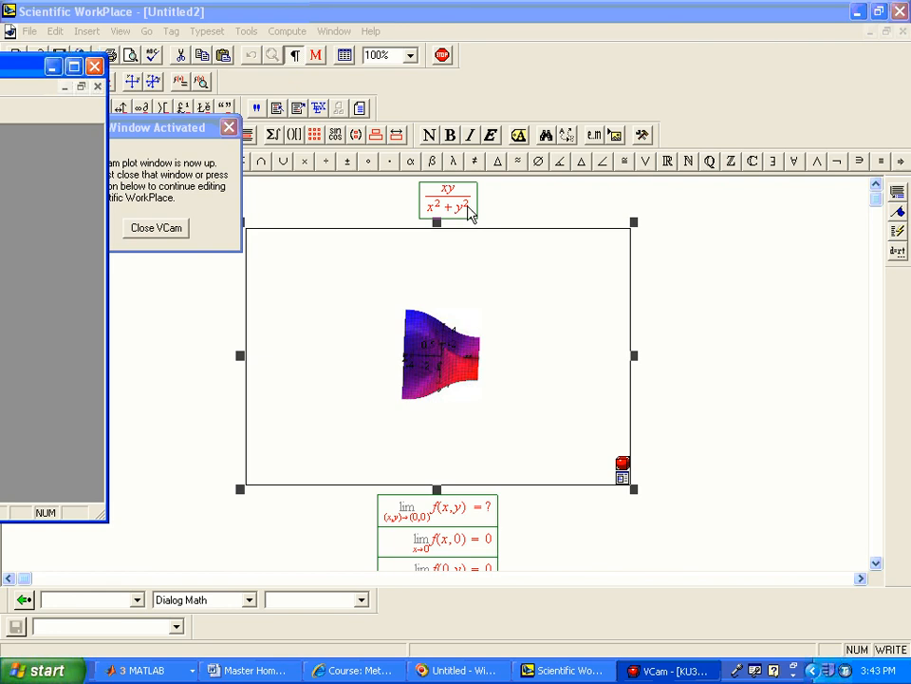
mouse_move(454, 195)
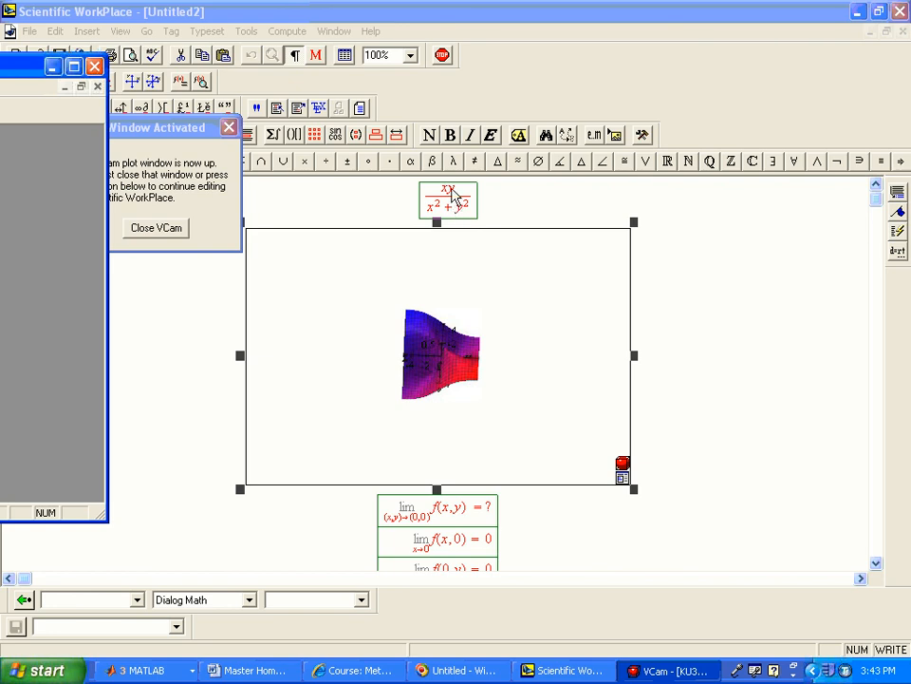
mouse_move(516, 441)
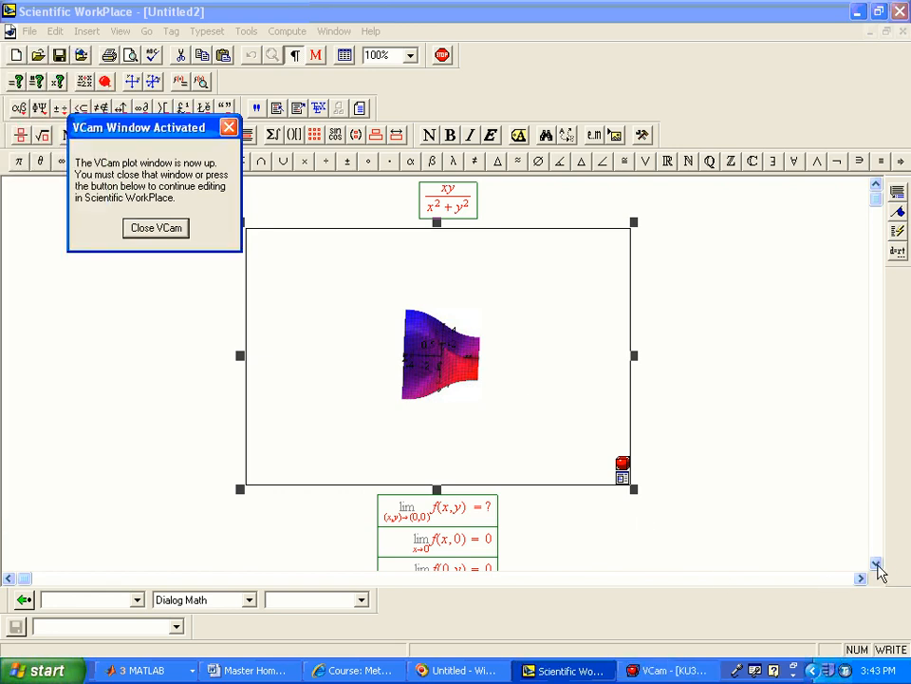
mouse_move(478, 508)
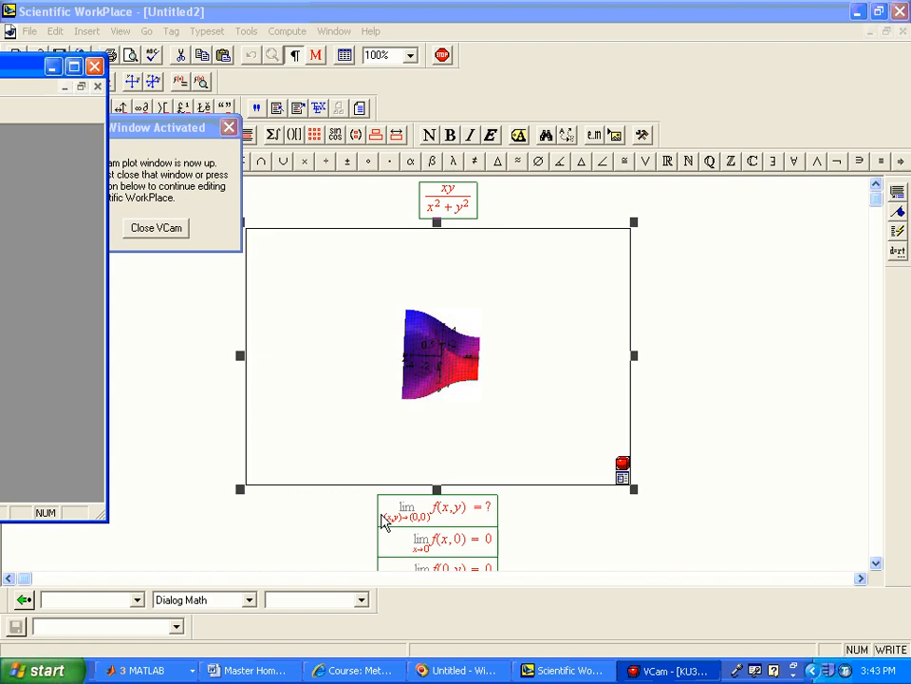
mouse_move(425, 527)
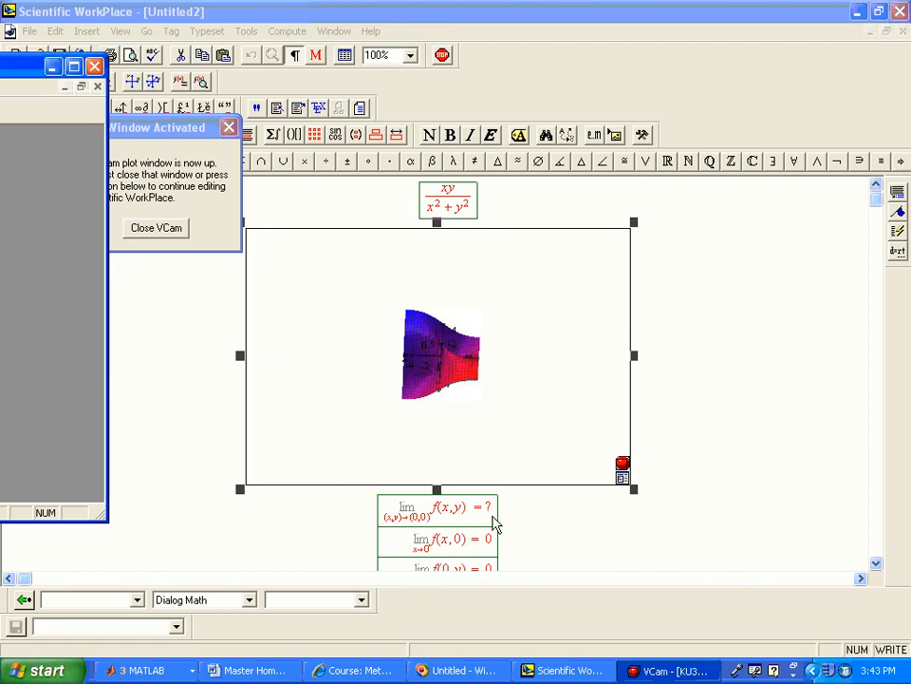
mouse_move(410, 553)
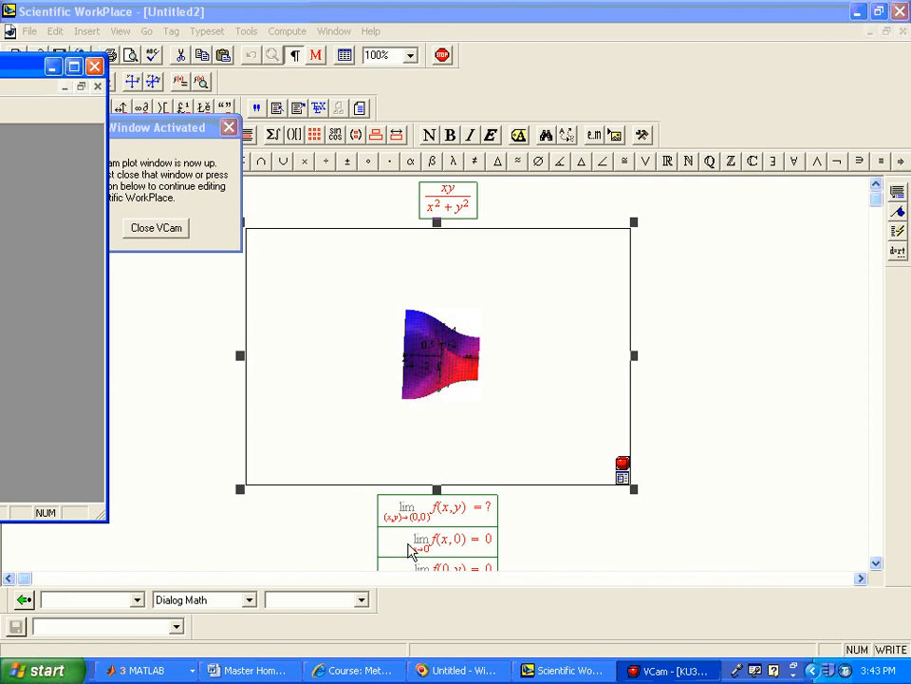
mouse_move(478, 549)
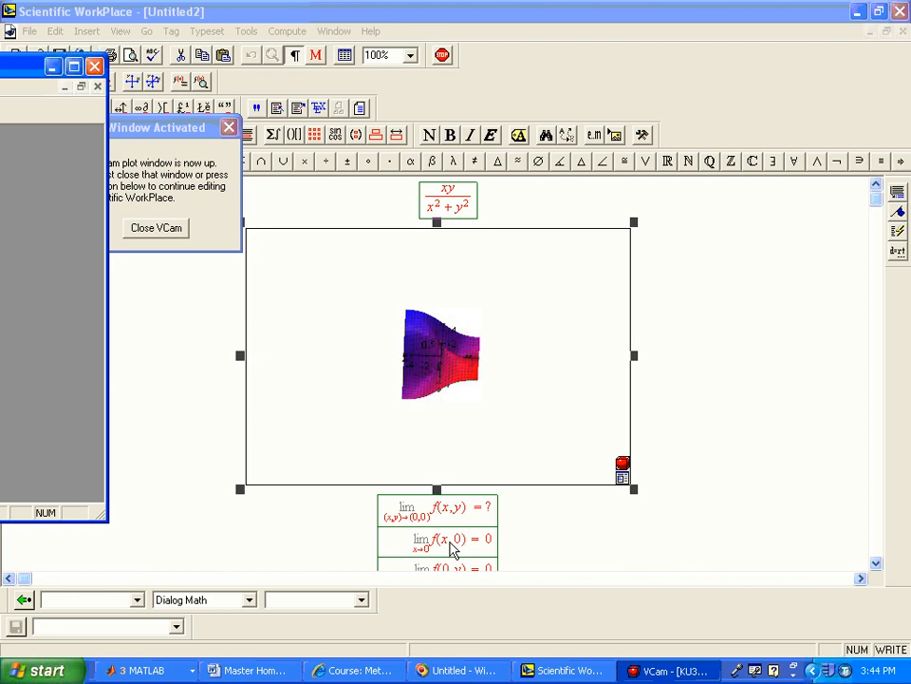
mouse_move(493, 551)
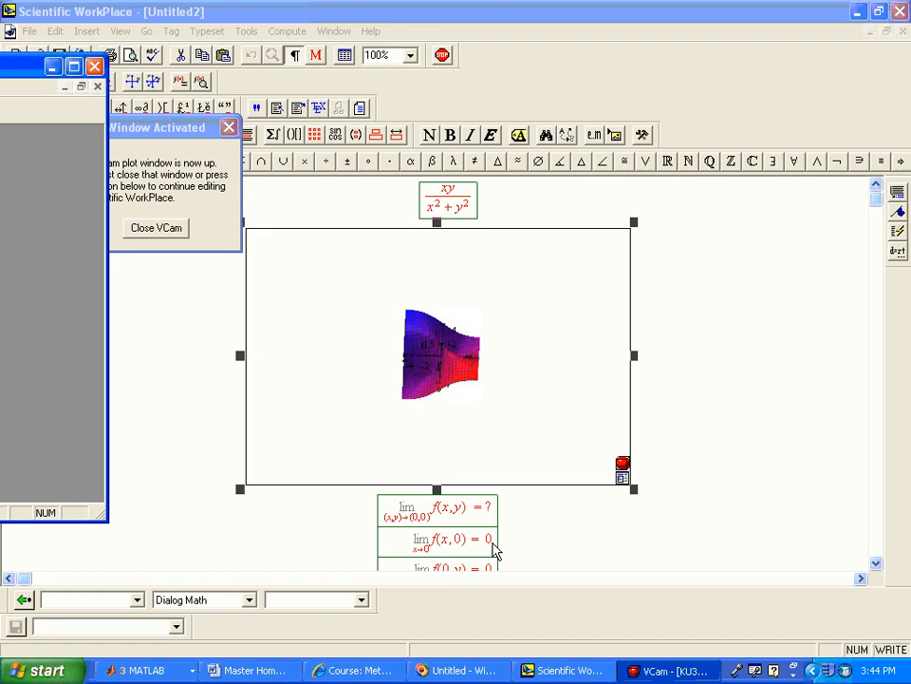
mouse_move(484, 571)
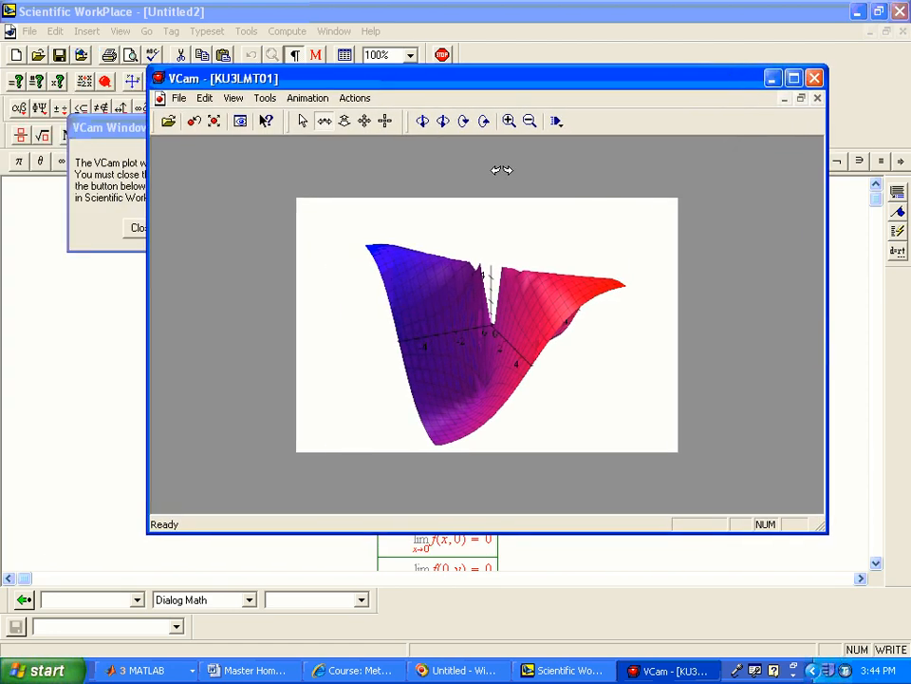
Orbit the xy/(x²+y²) surface through several viewpoints to expose the tear at the origin.
drag(501, 171, 542, 387)
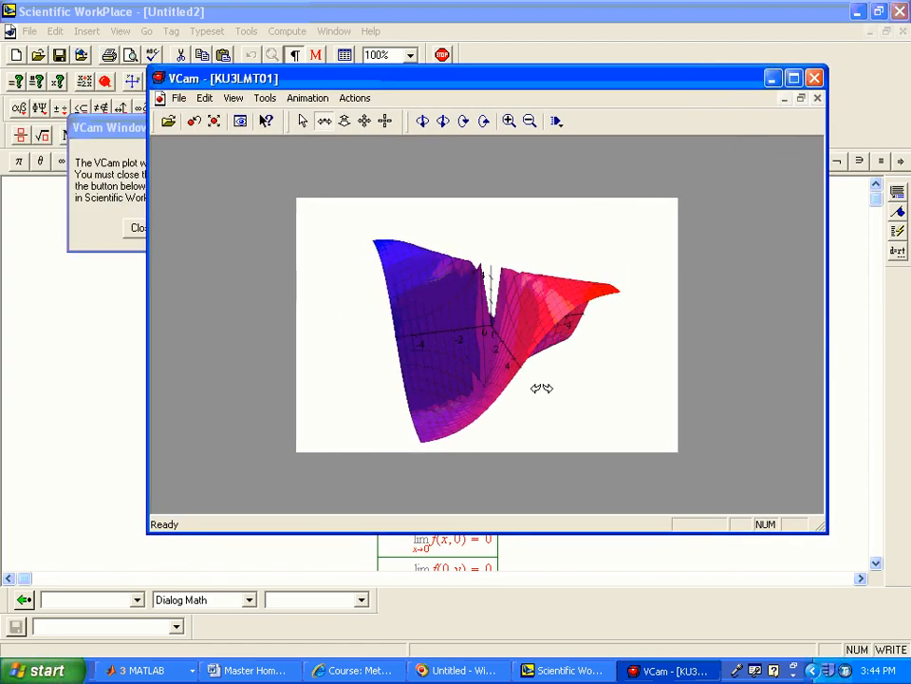
drag(541, 387, 640, 345)
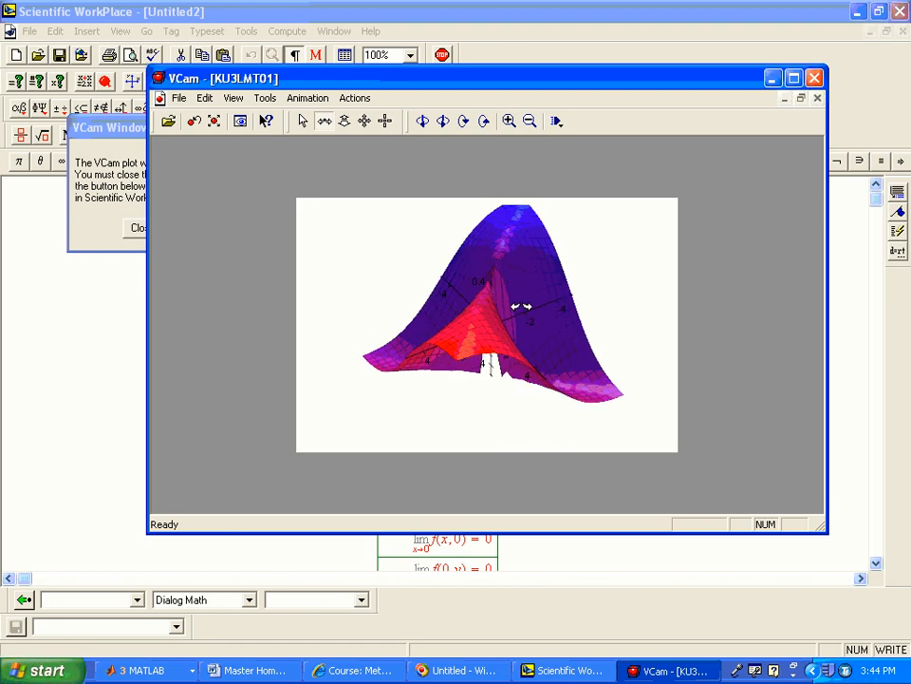
drag(522, 306, 437, 285)
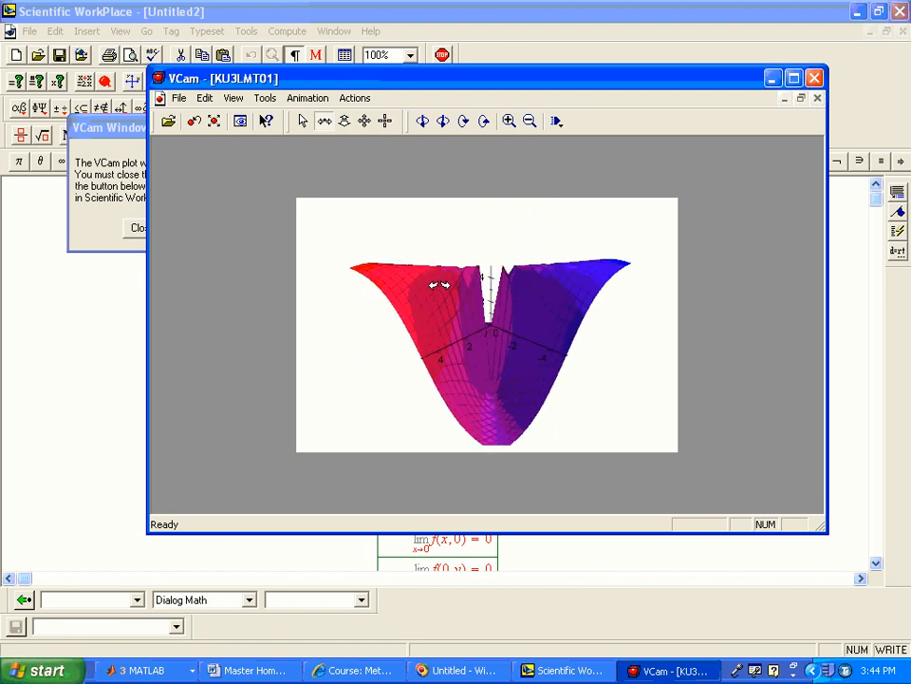
drag(433, 284, 503, 330)
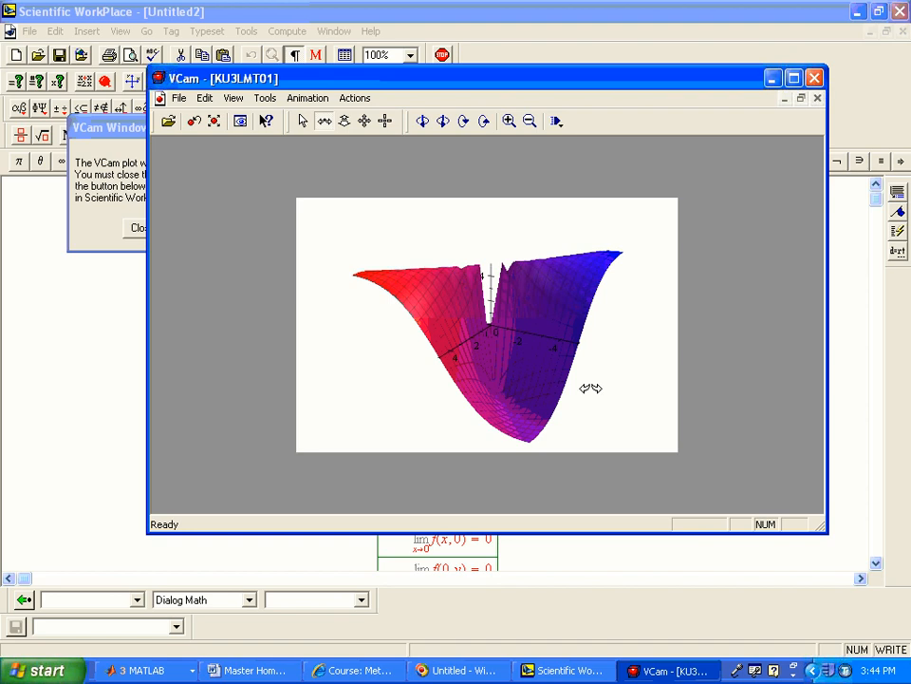
drag(593, 387, 551, 297)
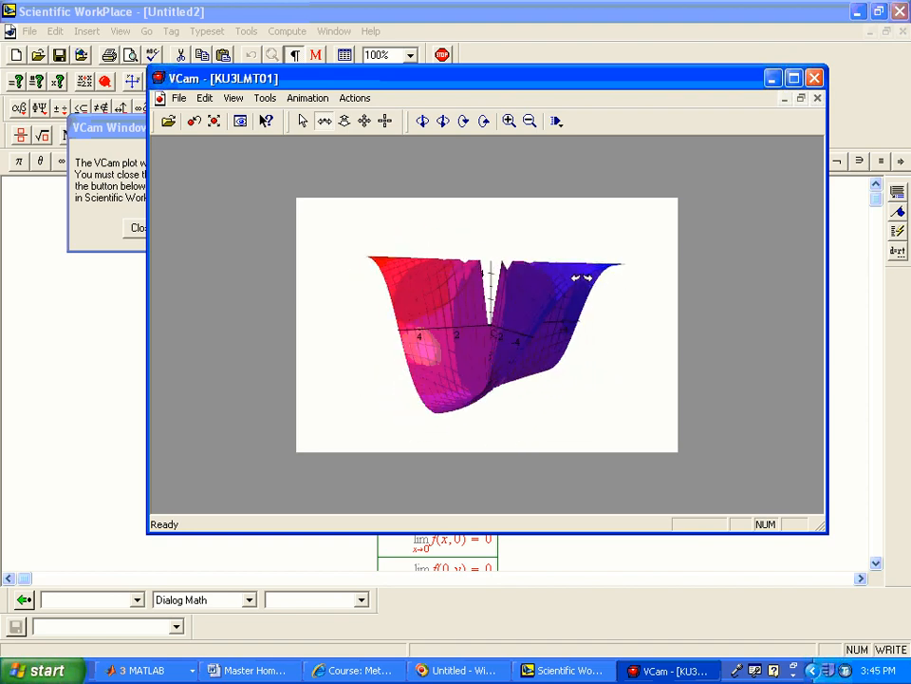
drag(475, 78, 465, 91)
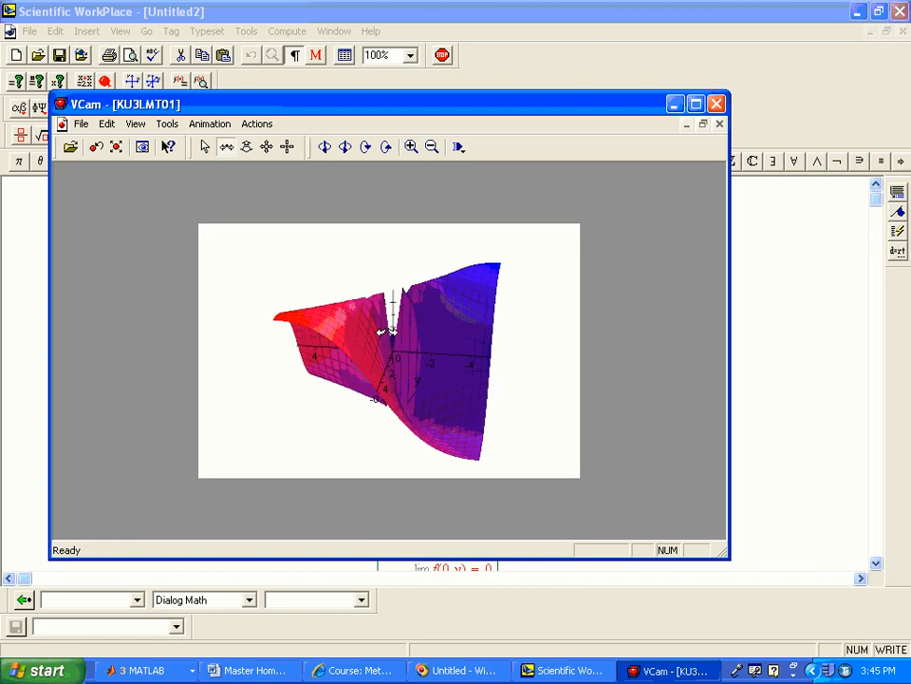
Rotate the surface to side-on views showing its height and the break at the origin.
drag(399, 333, 433, 380)
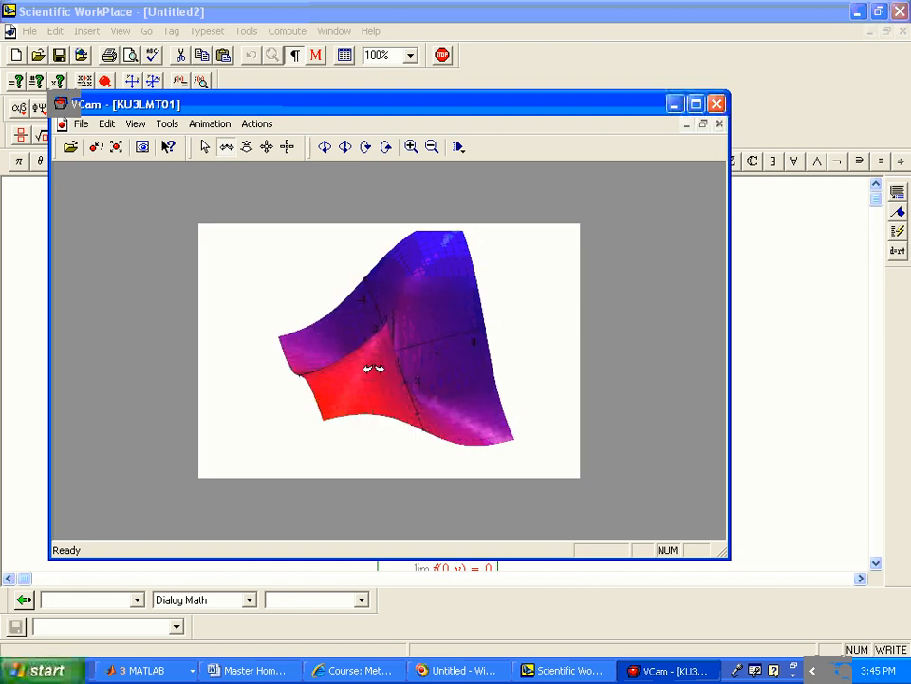
drag(370, 368, 446, 323)
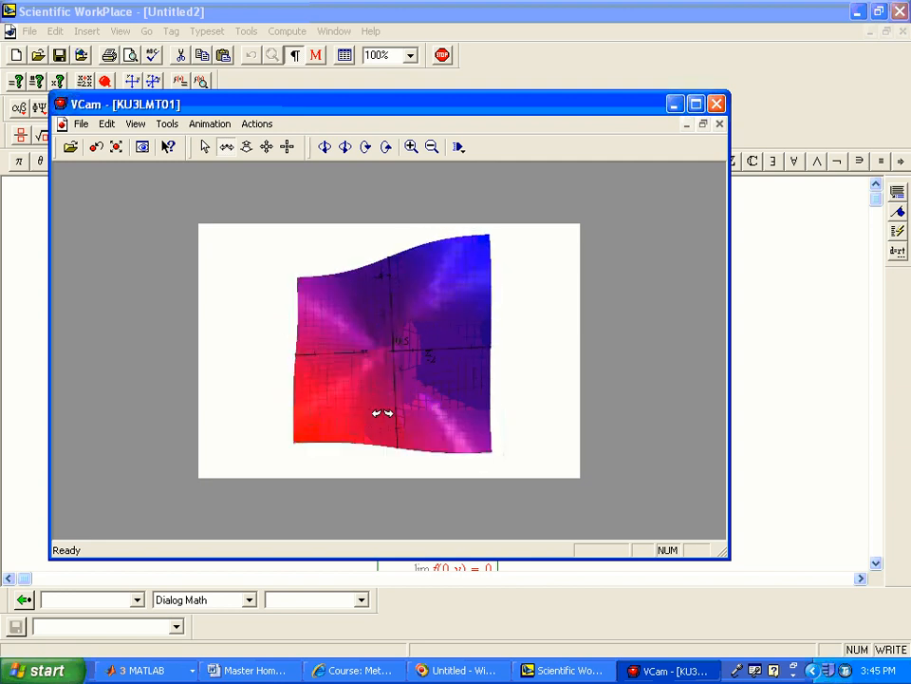
drag(380, 414, 484, 249)
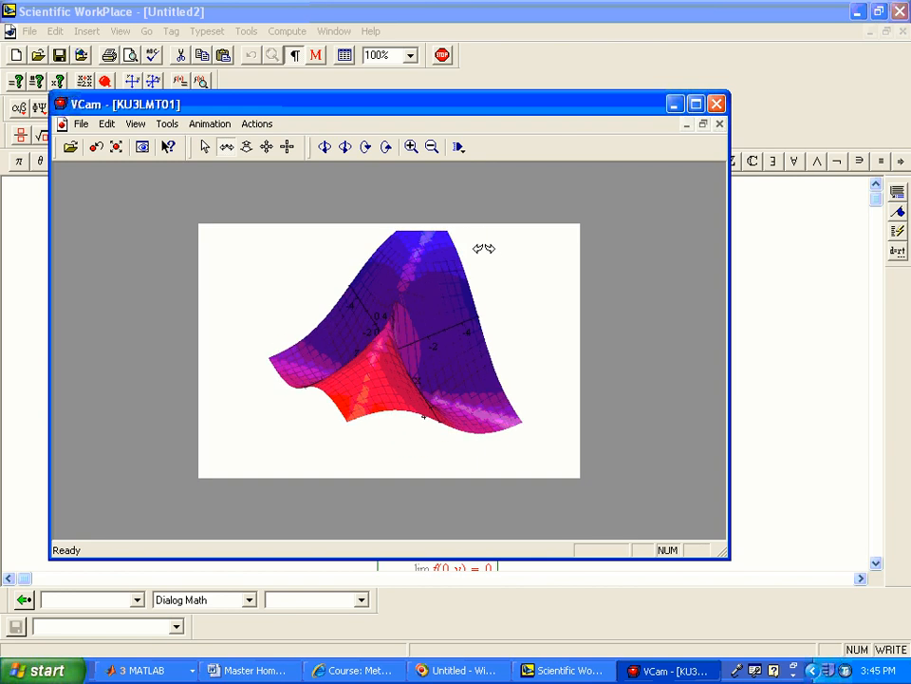
drag(484, 248, 452, 353)
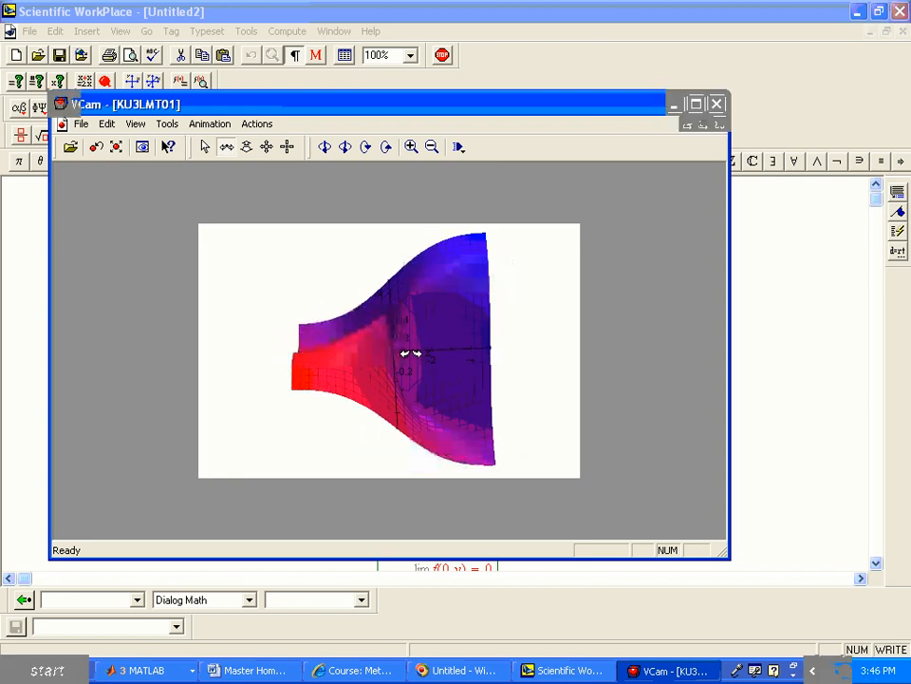
drag(403, 357, 346, 361)
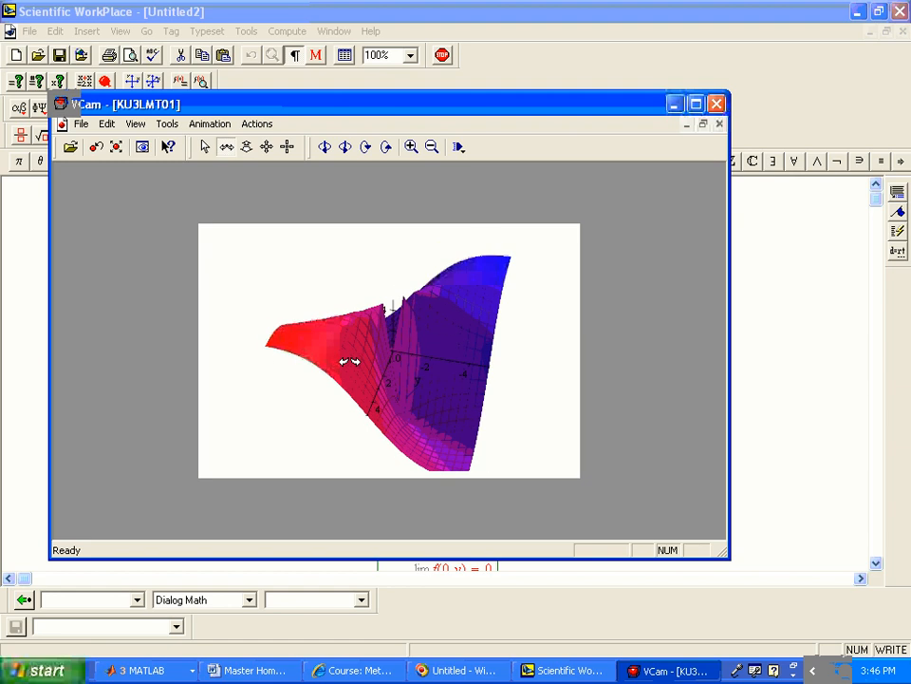
drag(351, 360, 390, 357)
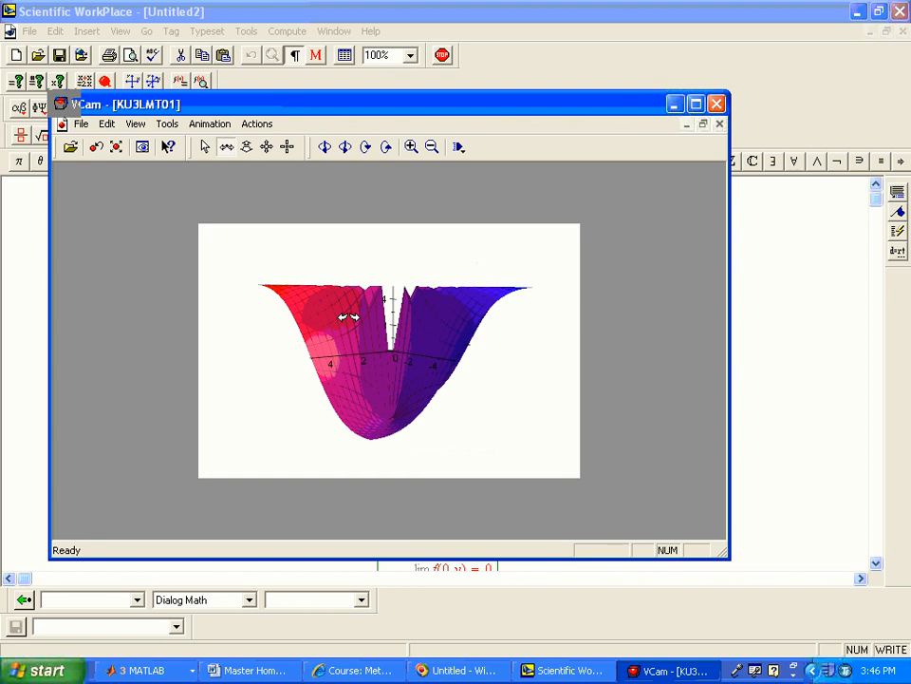
Settle on a V-shaped trough view that shows the jump at the origin.
drag(351, 319, 418, 327)
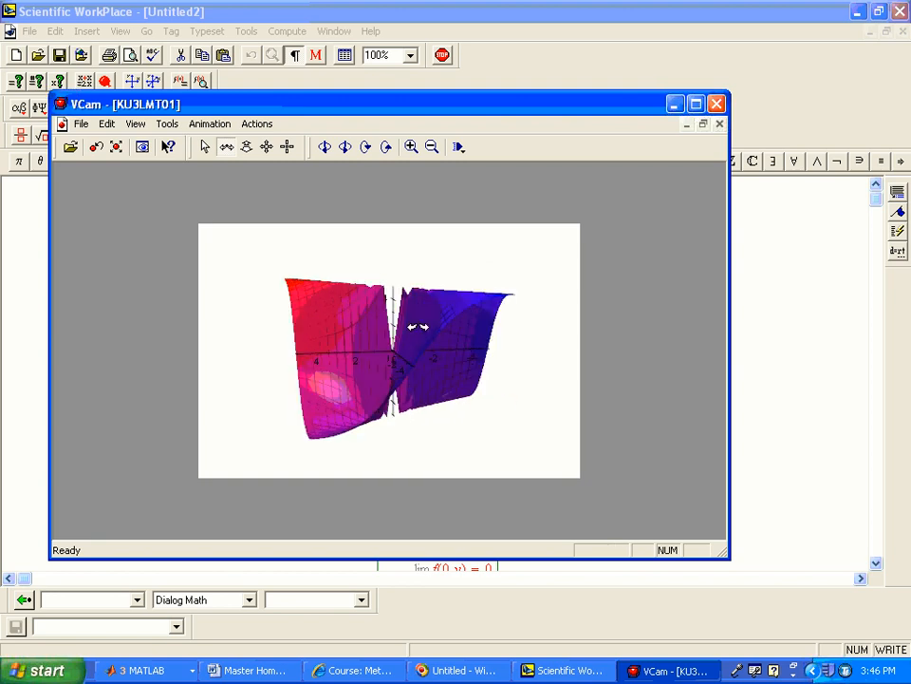
drag(417, 327, 465, 357)
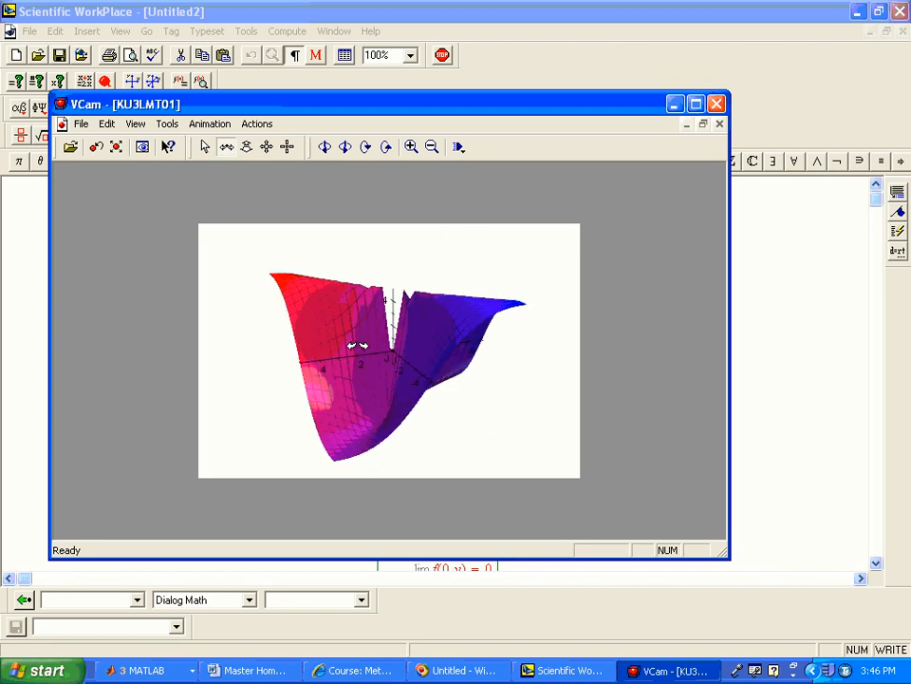
drag(357, 346, 511, 473)
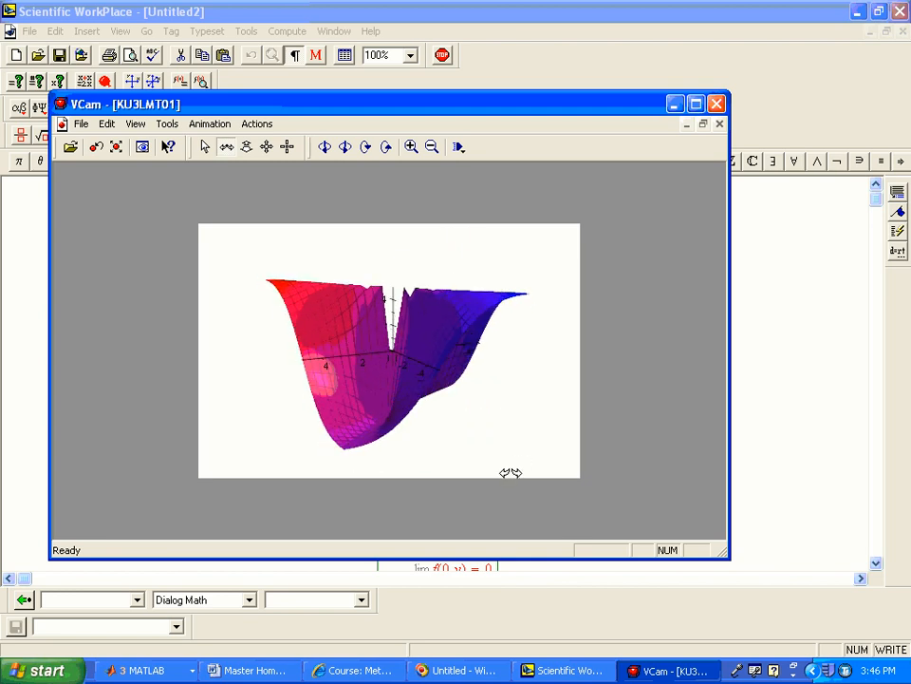
drag(511, 473, 448, 448)
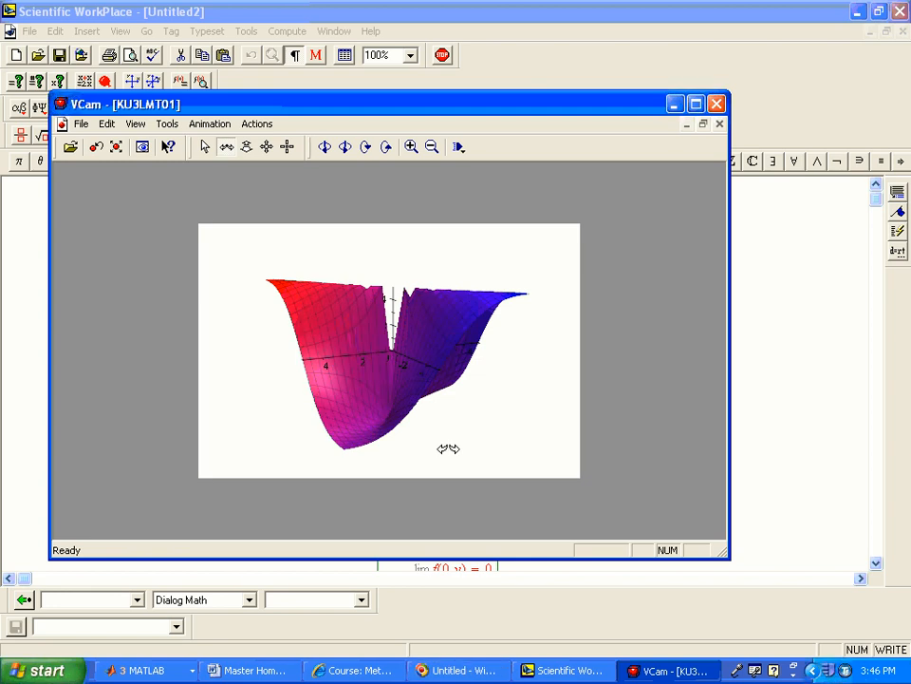
mouse_move(440, 408)
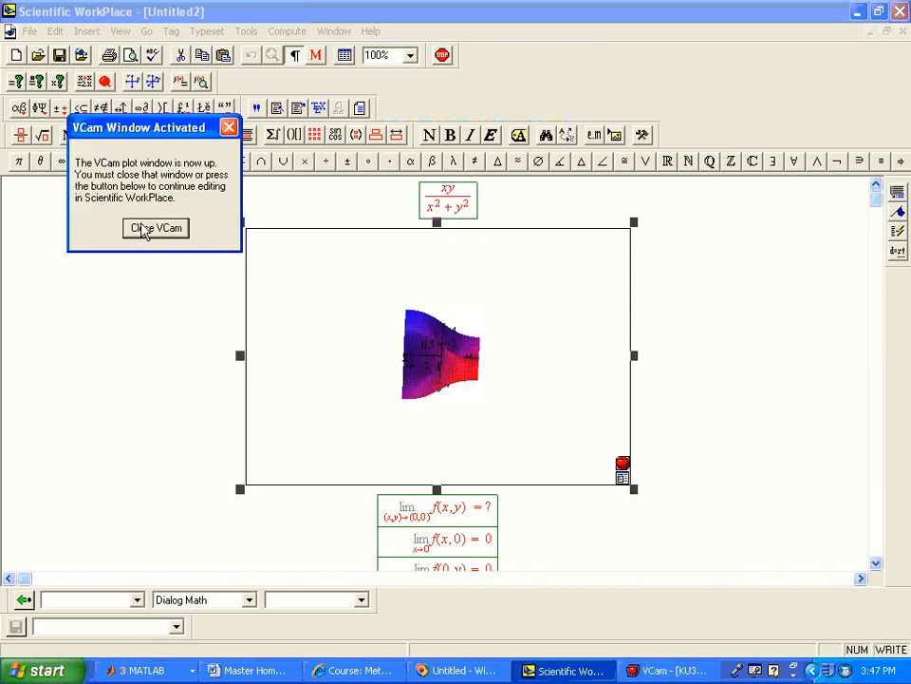
Close the first VCam window and confirm the xy/√(x²+y²) plot settings for its own 3D view.
click(156, 228)
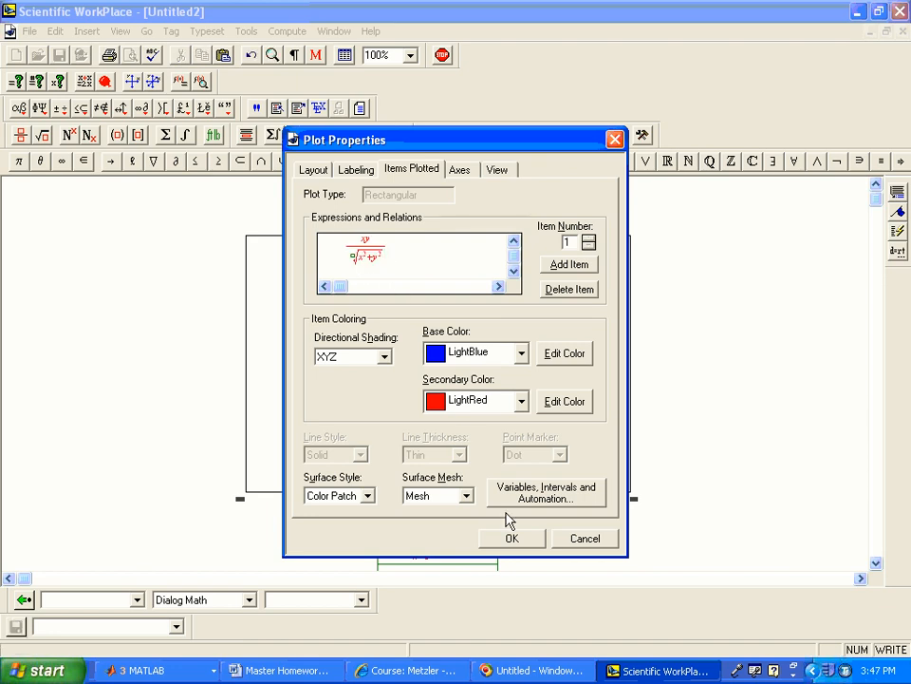
click(511, 539)
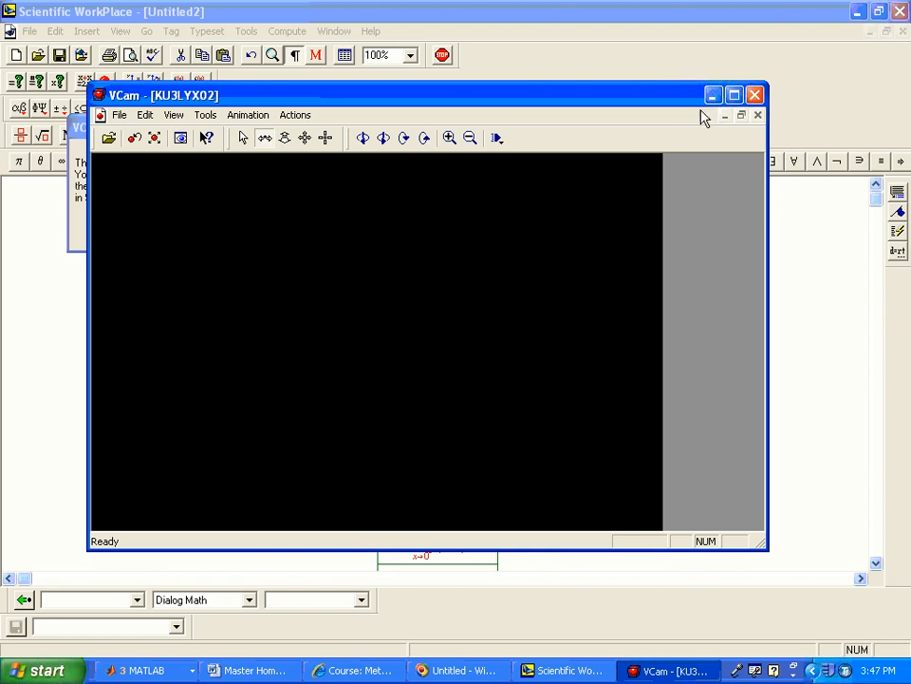
Bring the xy/√(x²+y²) VCam view forward and rotate it to show its saddle wings through the origin.
click(756, 95)
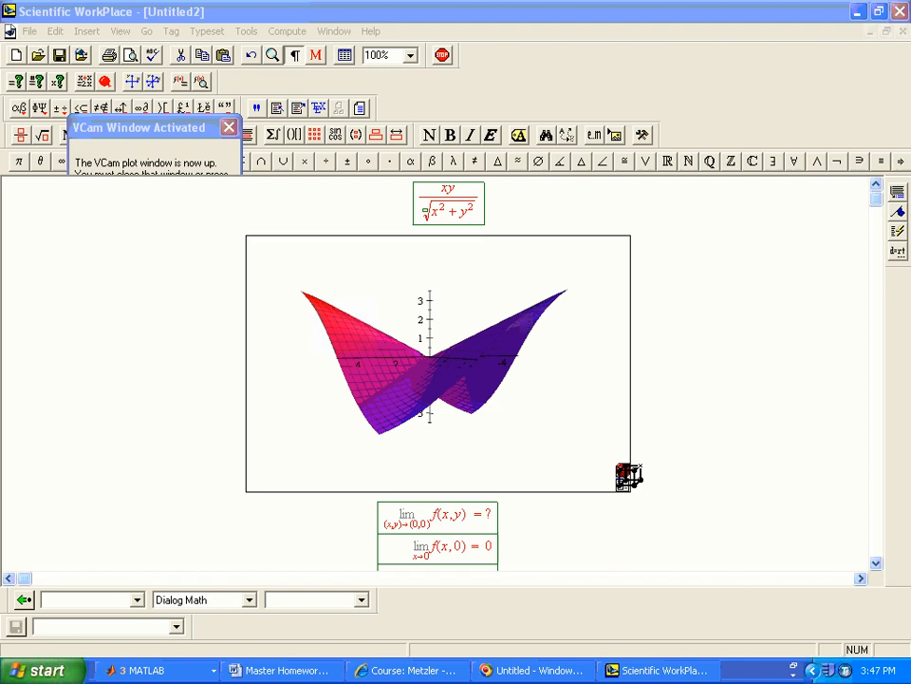
click(626, 477)
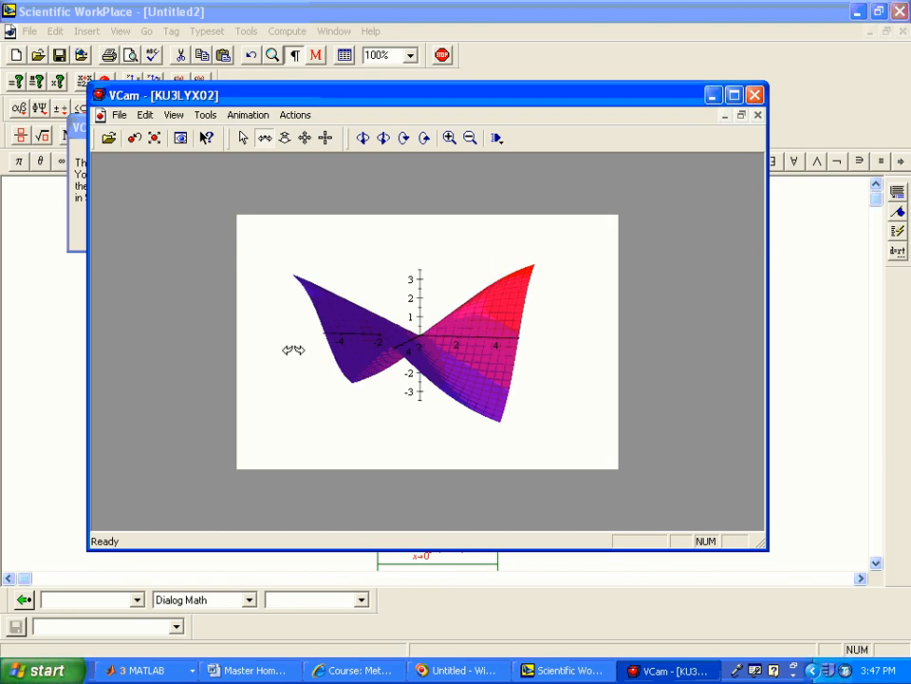
drag(294, 349, 417, 398)
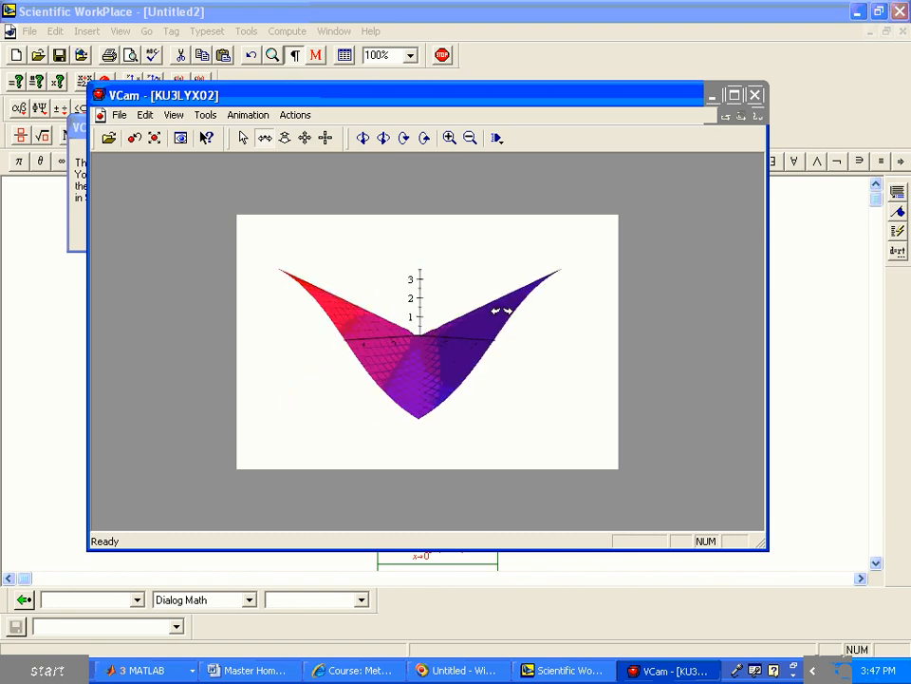
drag(503, 312, 446, 287)
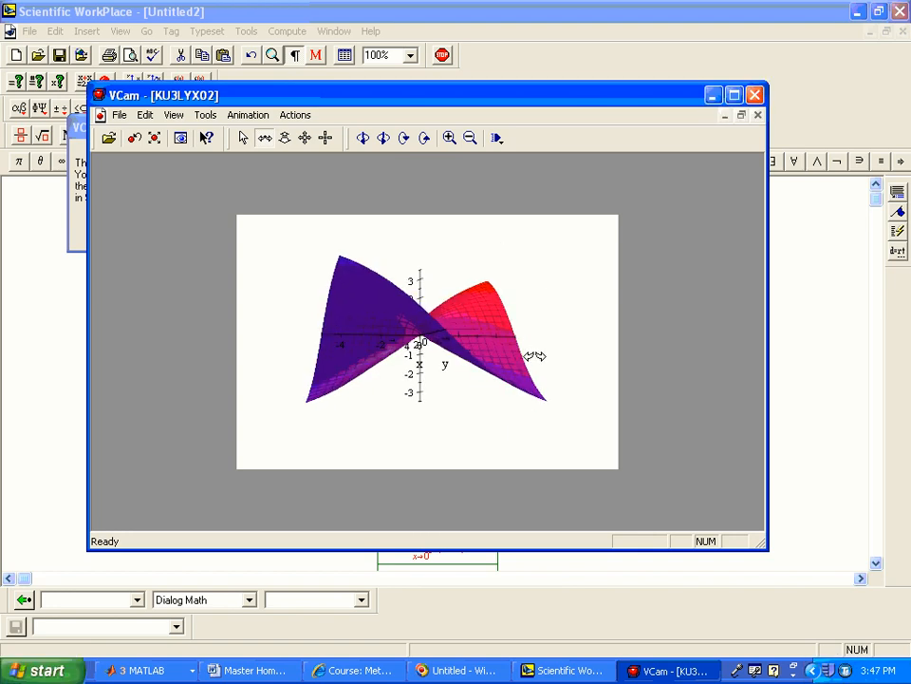
drag(532, 357, 446, 360)
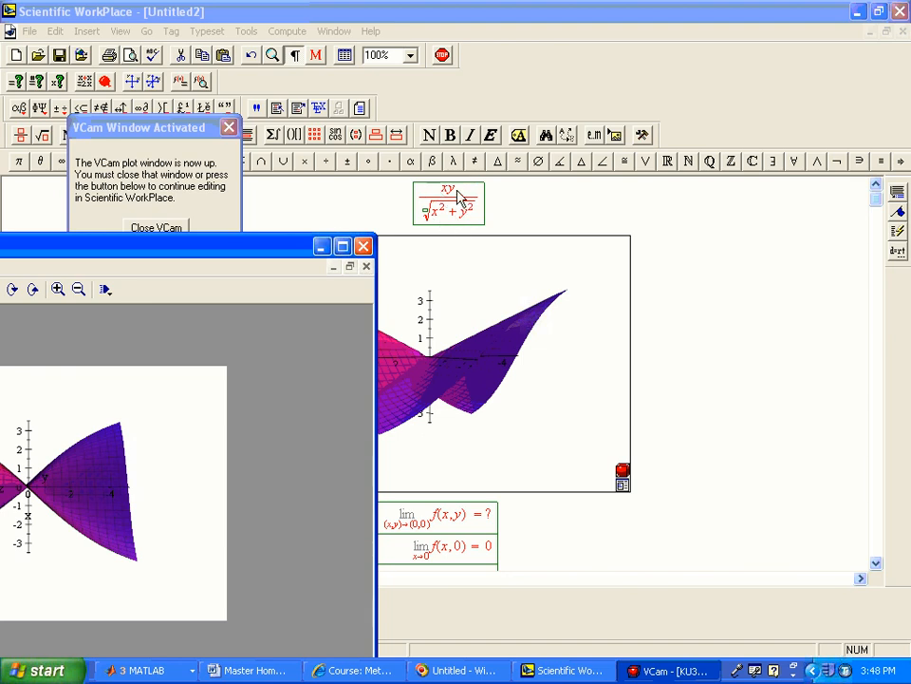
mouse_move(243, 251)
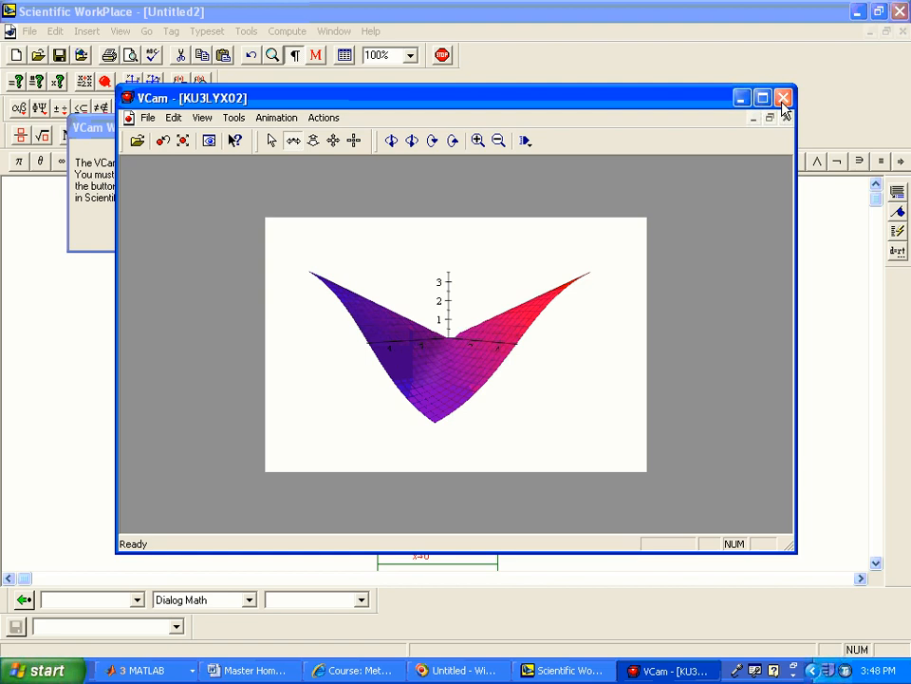
mouse_move(786, 99)
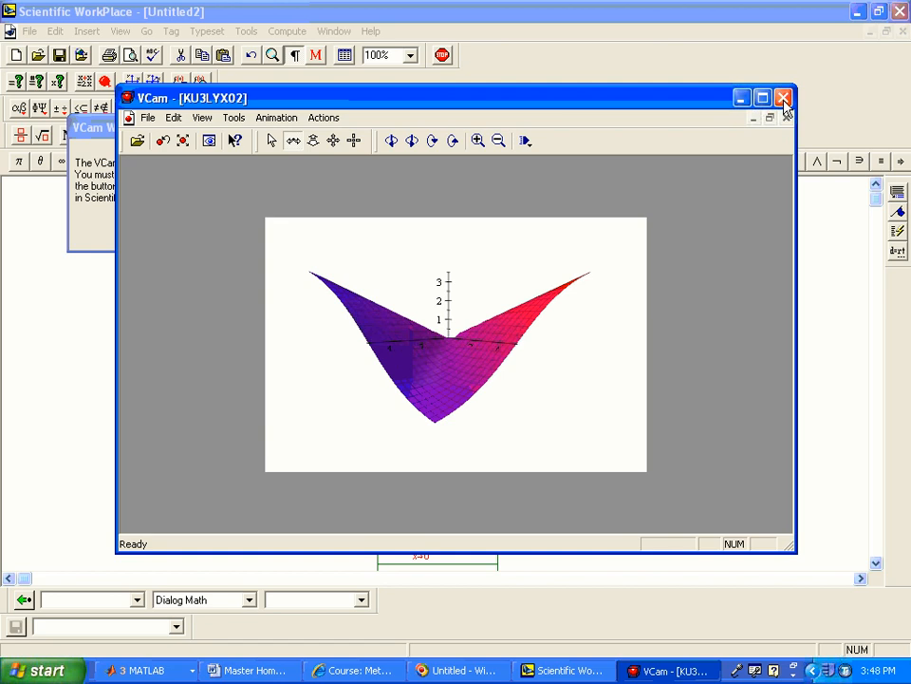
Close the VCam window showing the xy/√(x²+y²) surface.
click(784, 99)
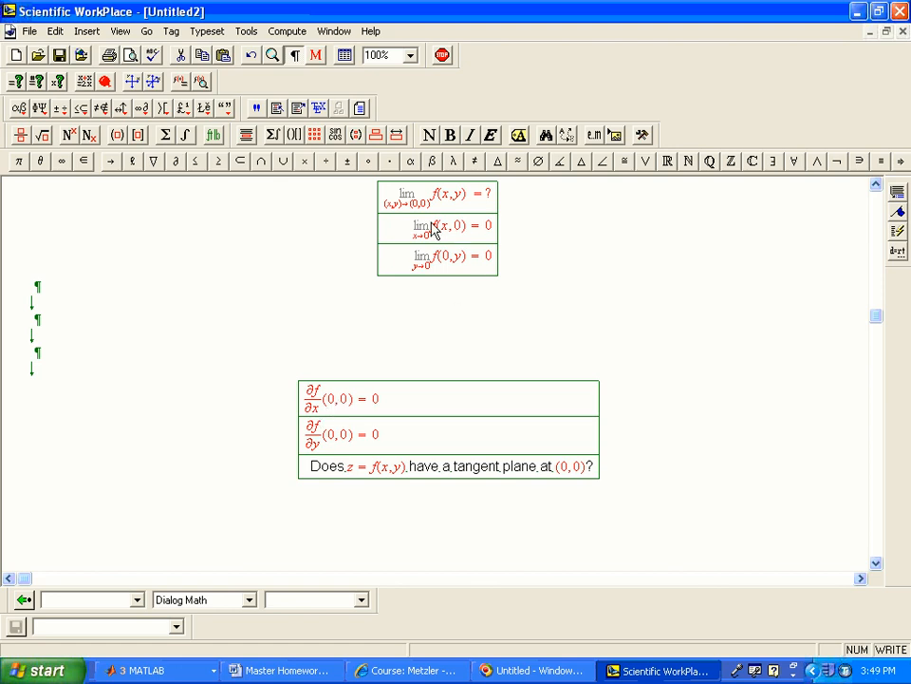
mouse_move(410, 281)
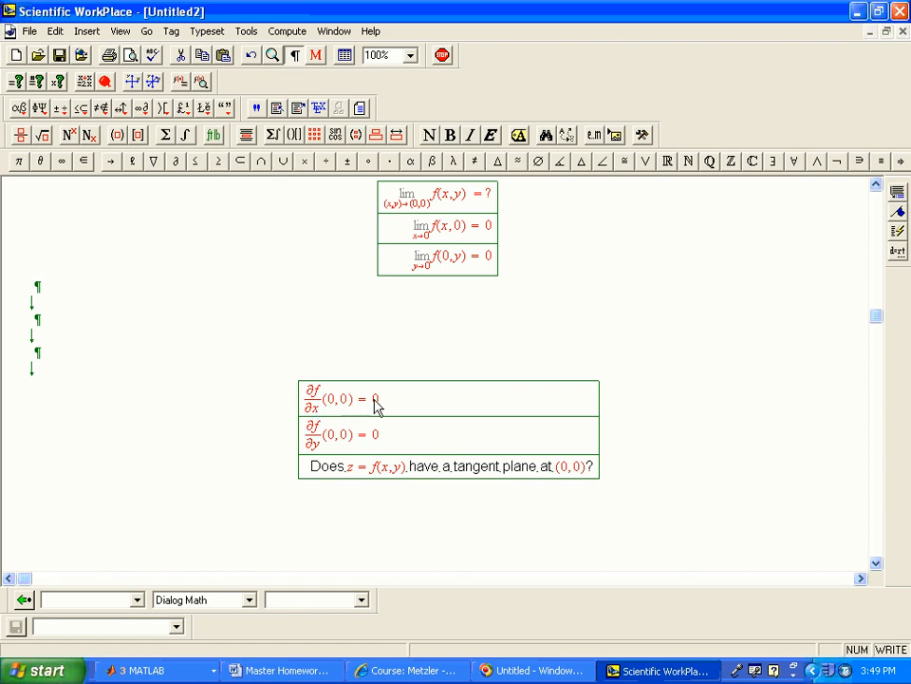
mouse_move(400, 447)
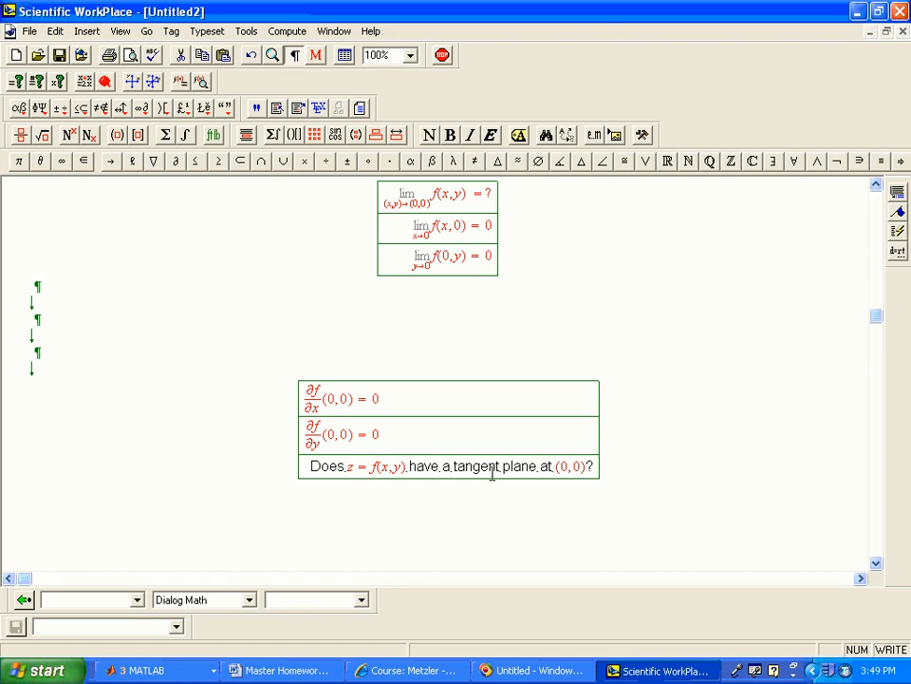
mouse_move(615, 486)
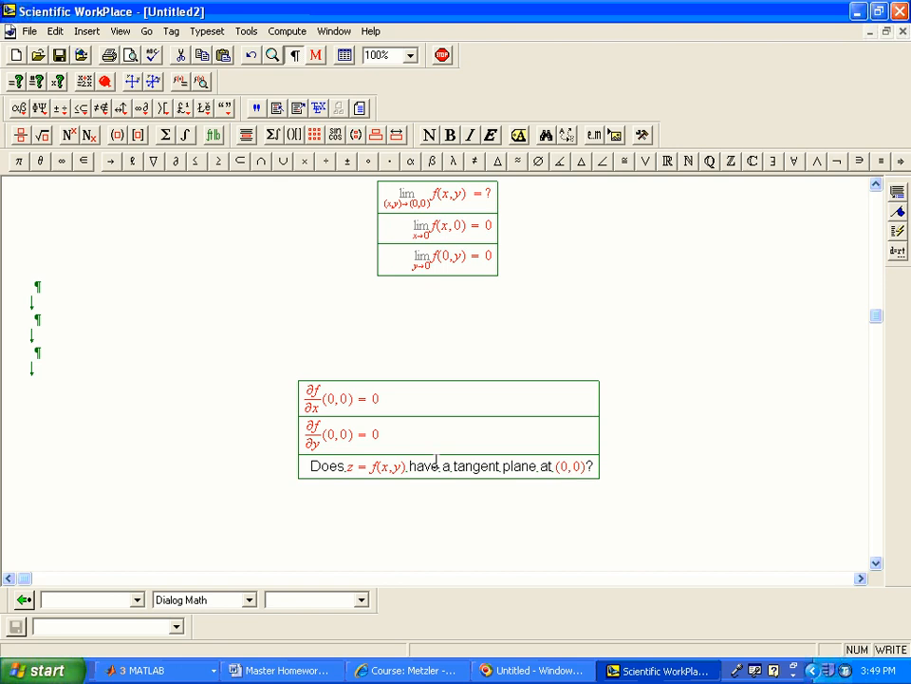
mouse_move(872, 213)
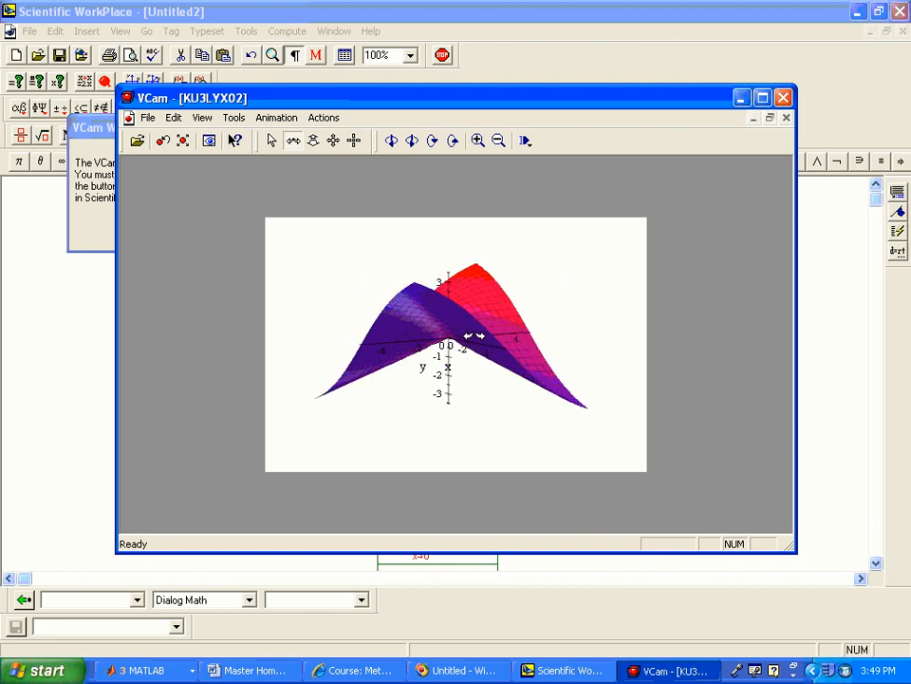
Rotate the zoomed-in xy/√(x²+y²) surface to show the sharp crease at the origin.
drag(465, 332, 522, 380)
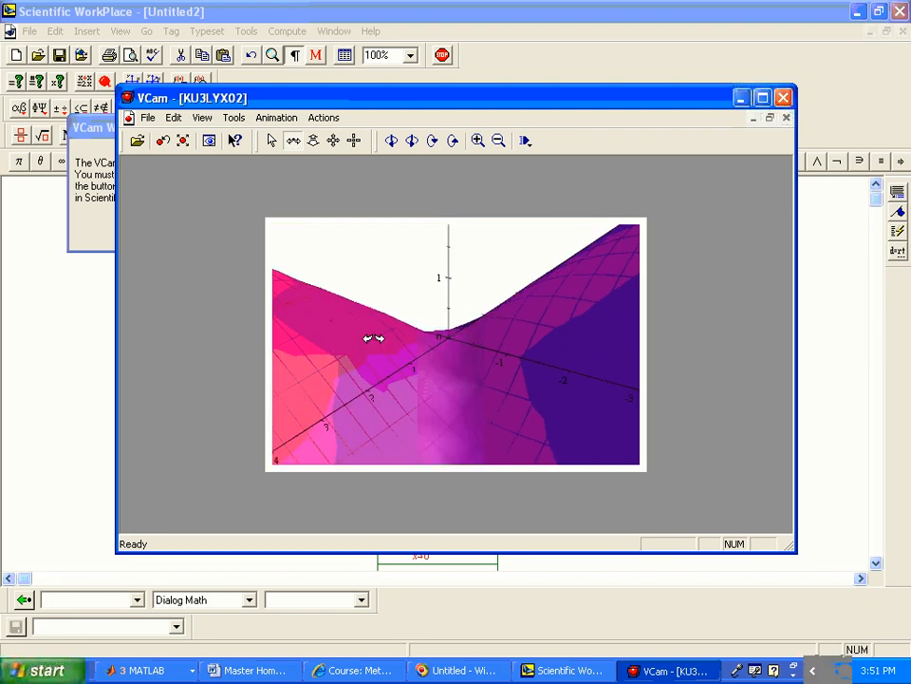
drag(376, 338, 585, 334)
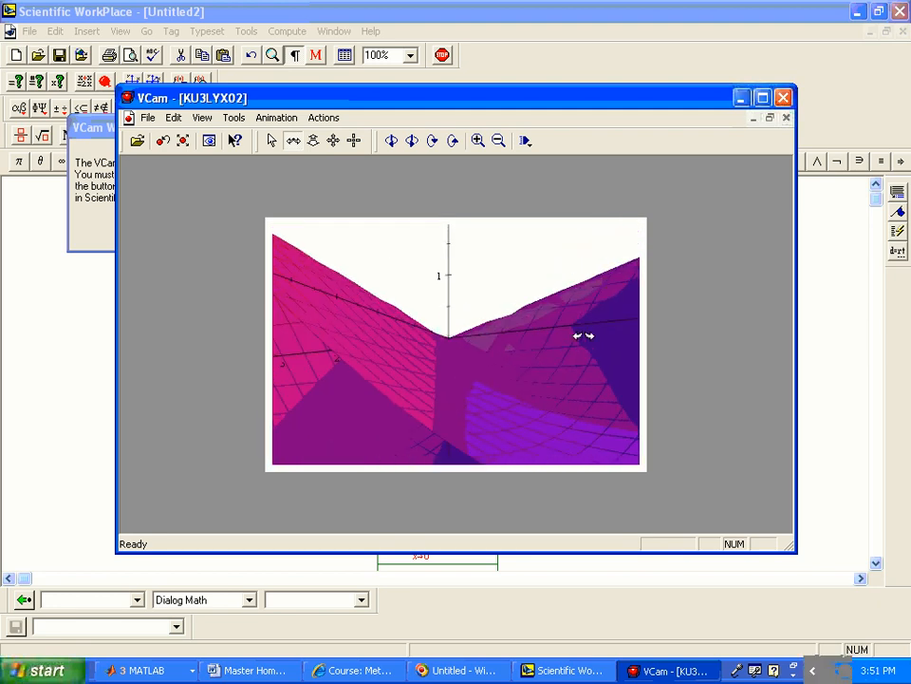